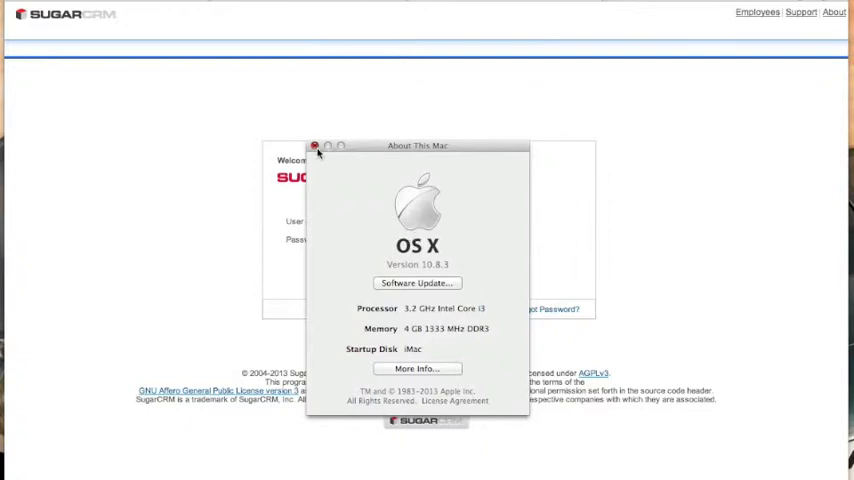
Close the About This Mac window to reveal the SugarCRM login page
left_click(314, 146)
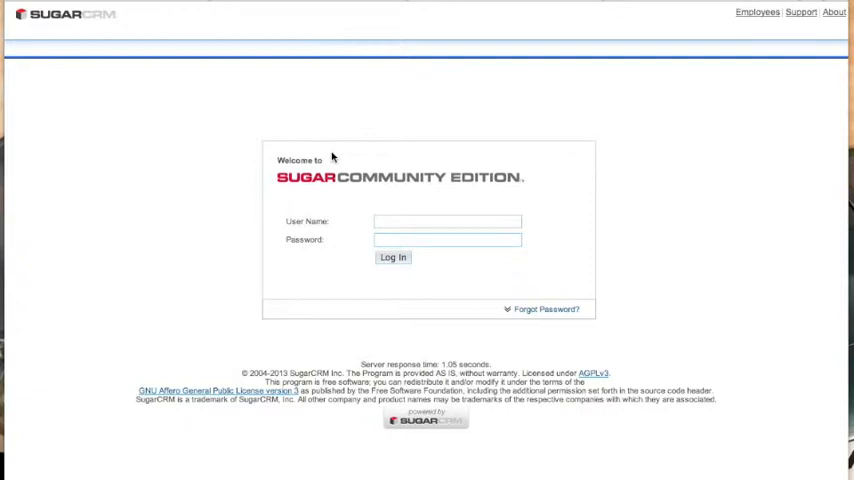
Log in to SugarCRM as user 'admin' with the password
left_click(447, 221)
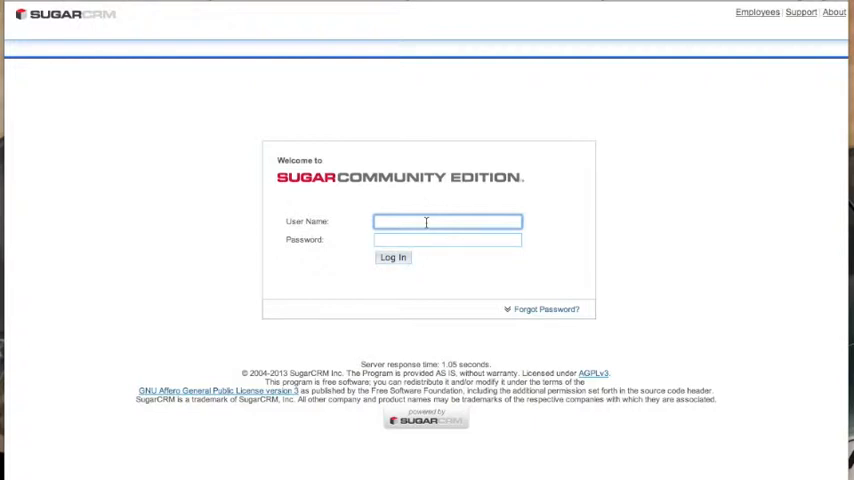
type("admin")
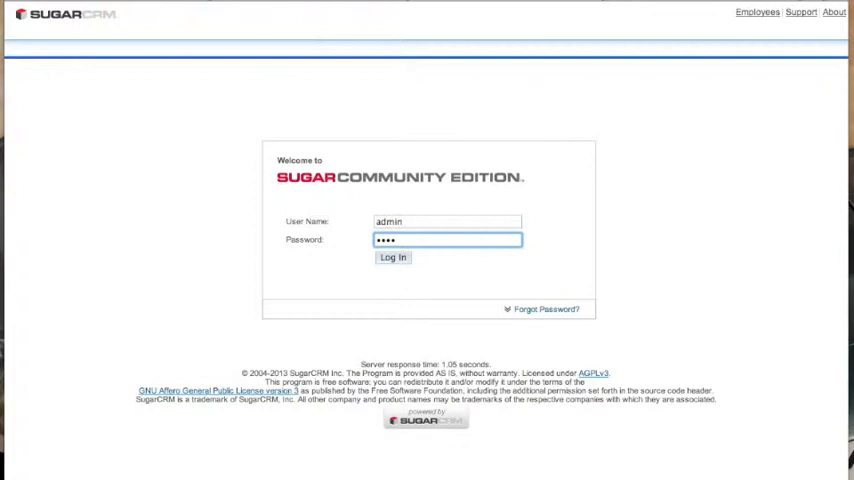
left_click(393, 257)
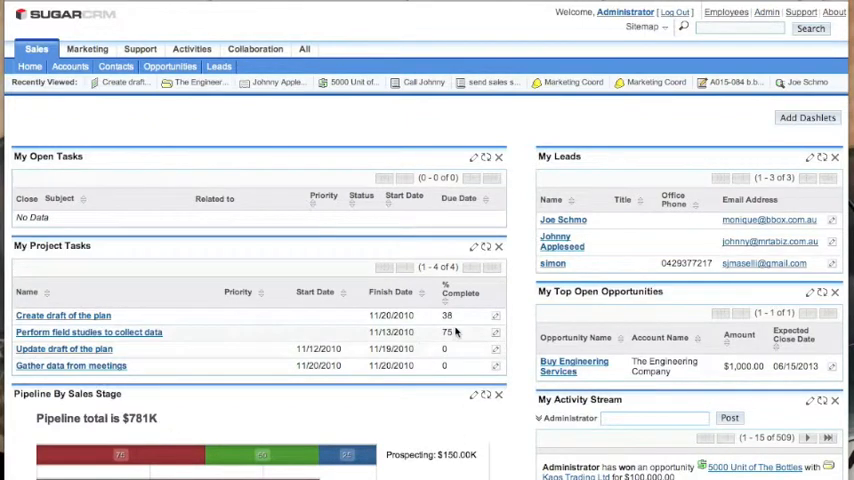
mouse_move(518, 253)
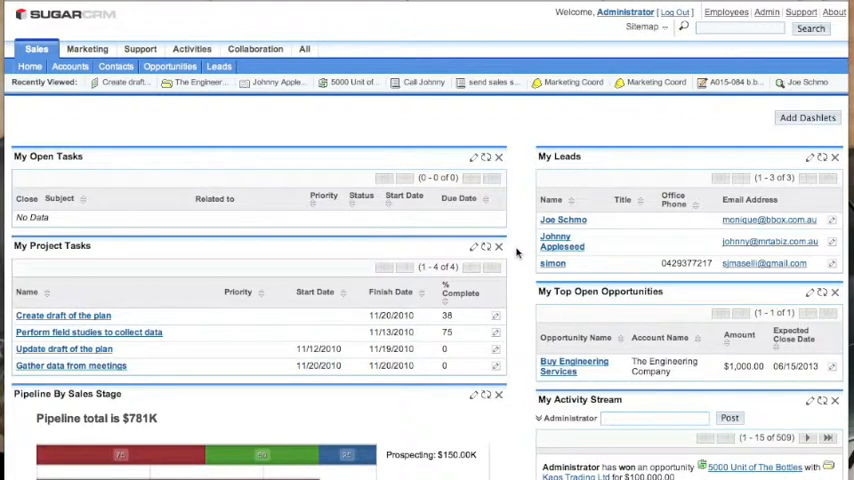
mouse_move(512, 57)
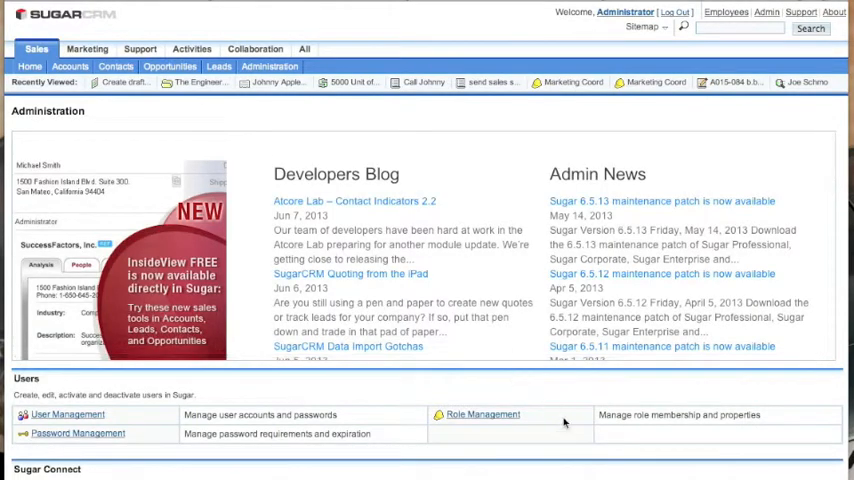
Scroll the Administration page past Users and Sugar Connect to the System section
scroll("down", 3)
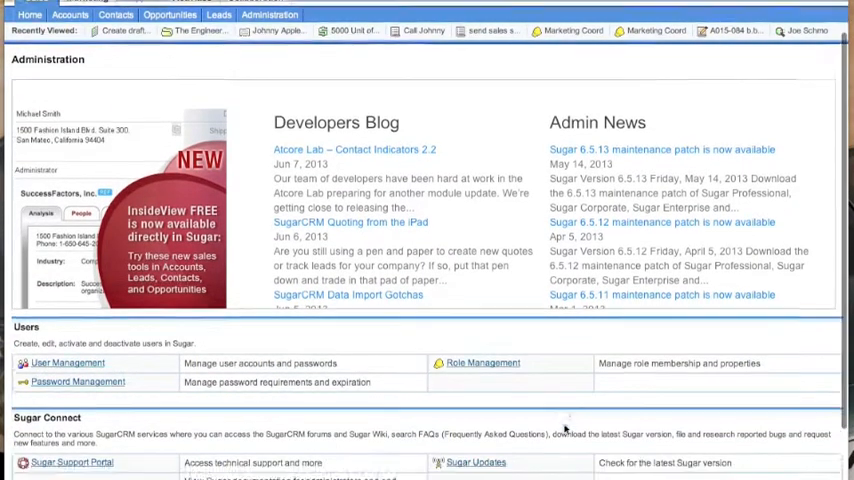
scroll("down", 3)
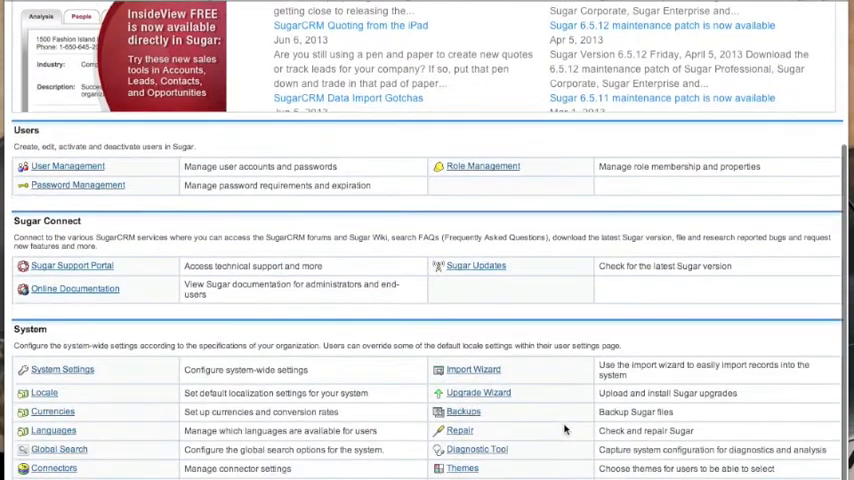
scroll("down", 3)
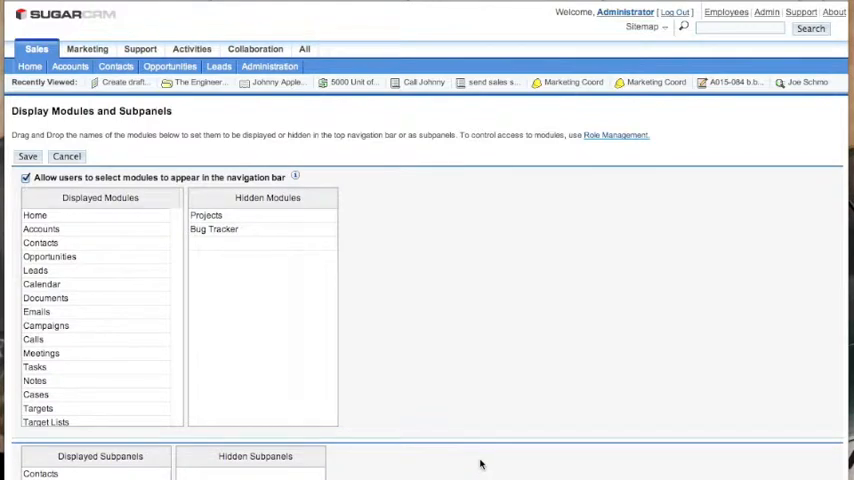
mouse_move(470, 389)
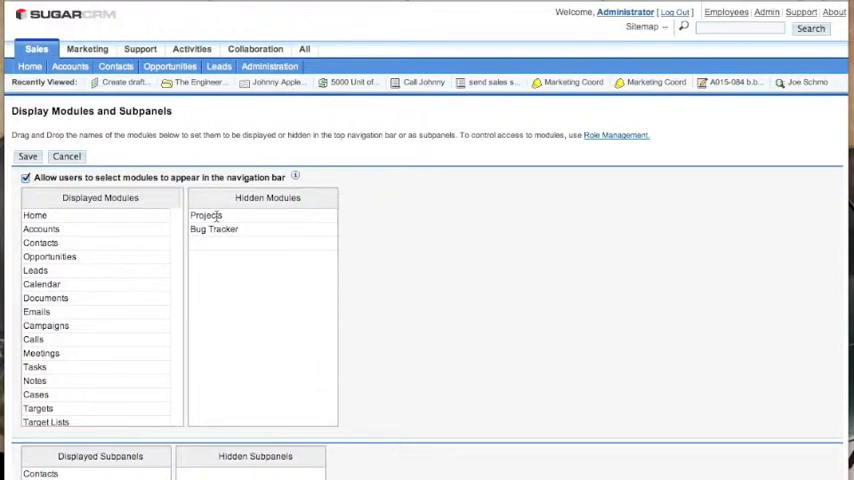
Move Projects from Hidden Modules to Displayed Modules and save
left_click_drag(206, 215, 100, 230)
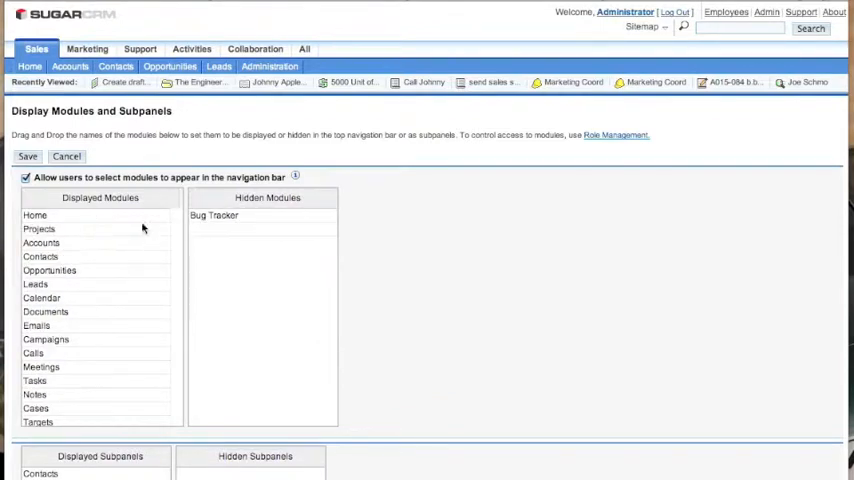
mouse_move(98, 255)
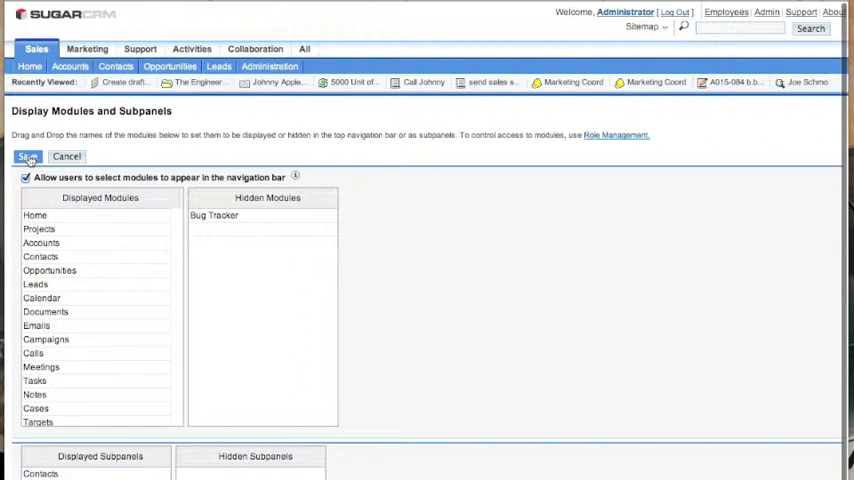
mouse_move(30, 160)
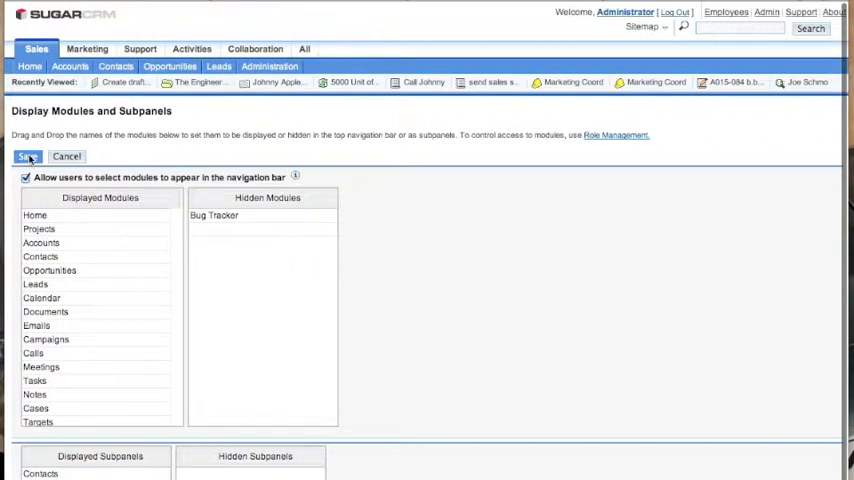
mouse_move(150, 176)
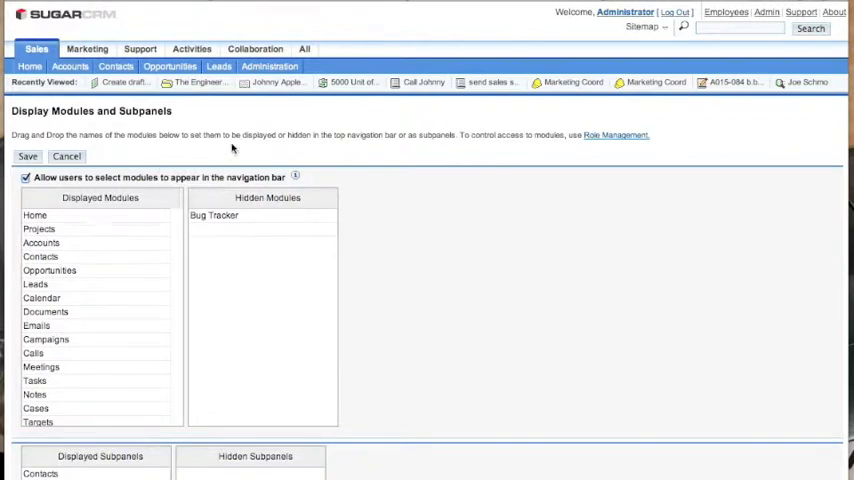
left_click(255, 48)
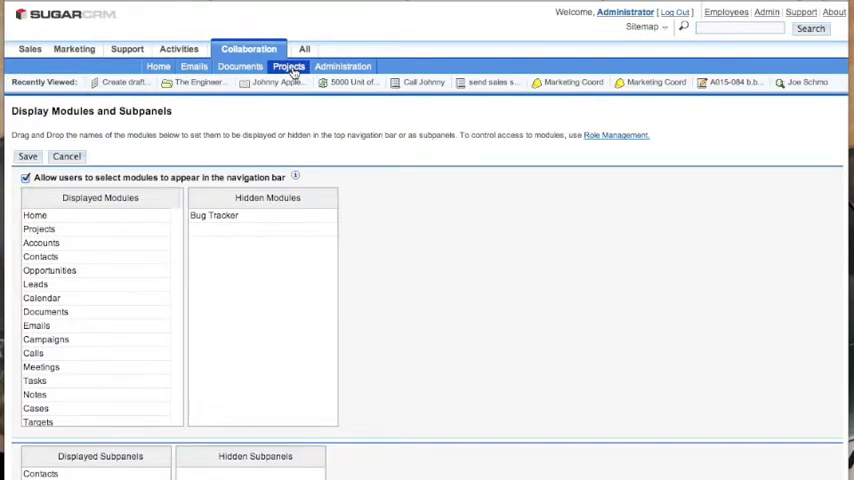
Open Projects from the Collaboration menu to show the Search Projects list
left_click(289, 66)
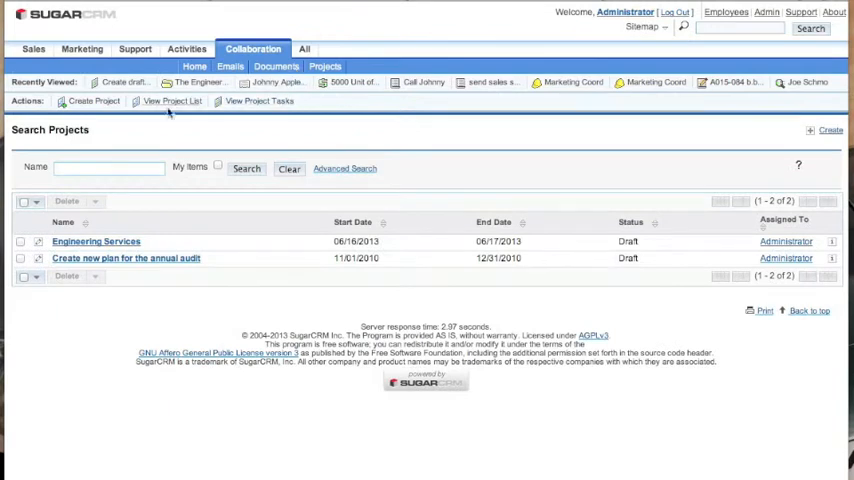